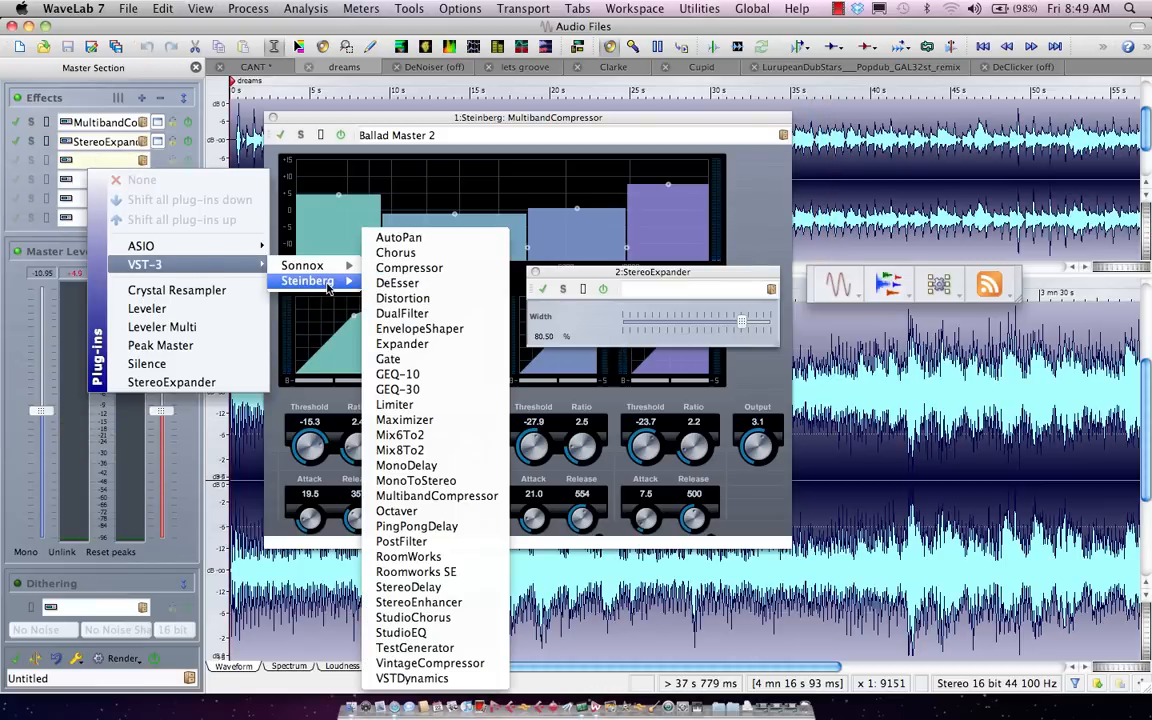
Step: Insert Steinberg EnvelopeShaper (VST-3) into the third Master Section effect slot
{"action": "left_click", "coordinate": [420, 328]}
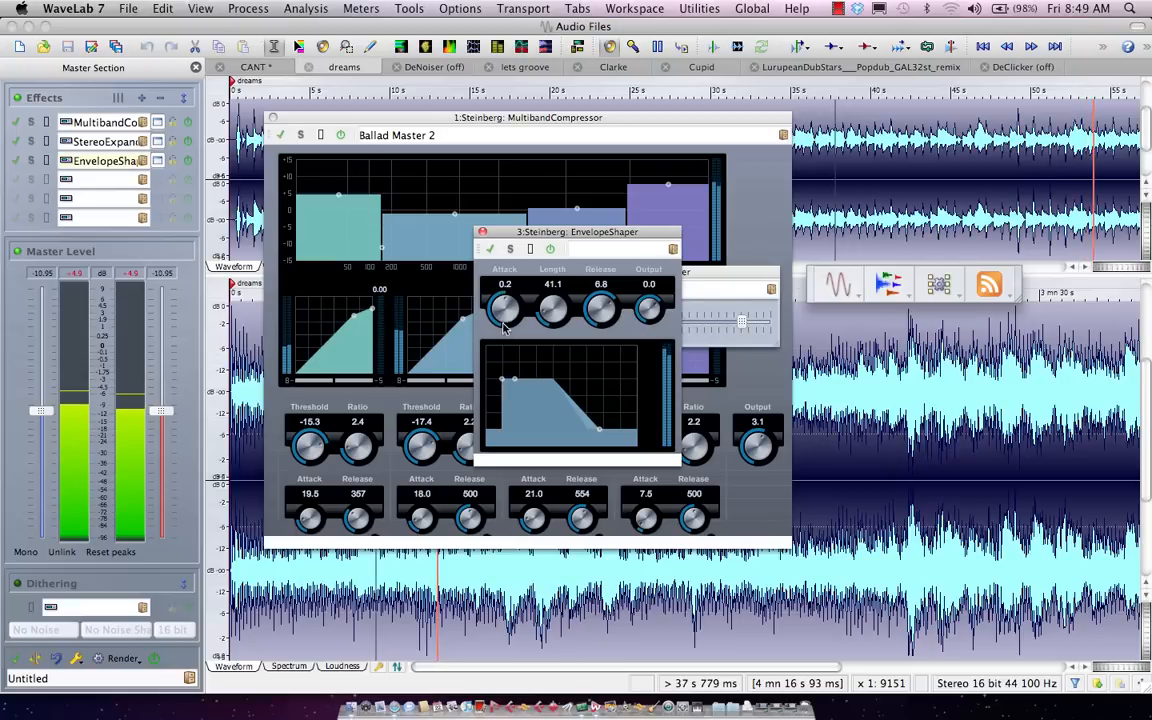
Step: Insert Steinberg PostFilter into the fourth slot and reshape a band in its frequency curve
{"action": "left_click", "coordinate": [76, 198]}
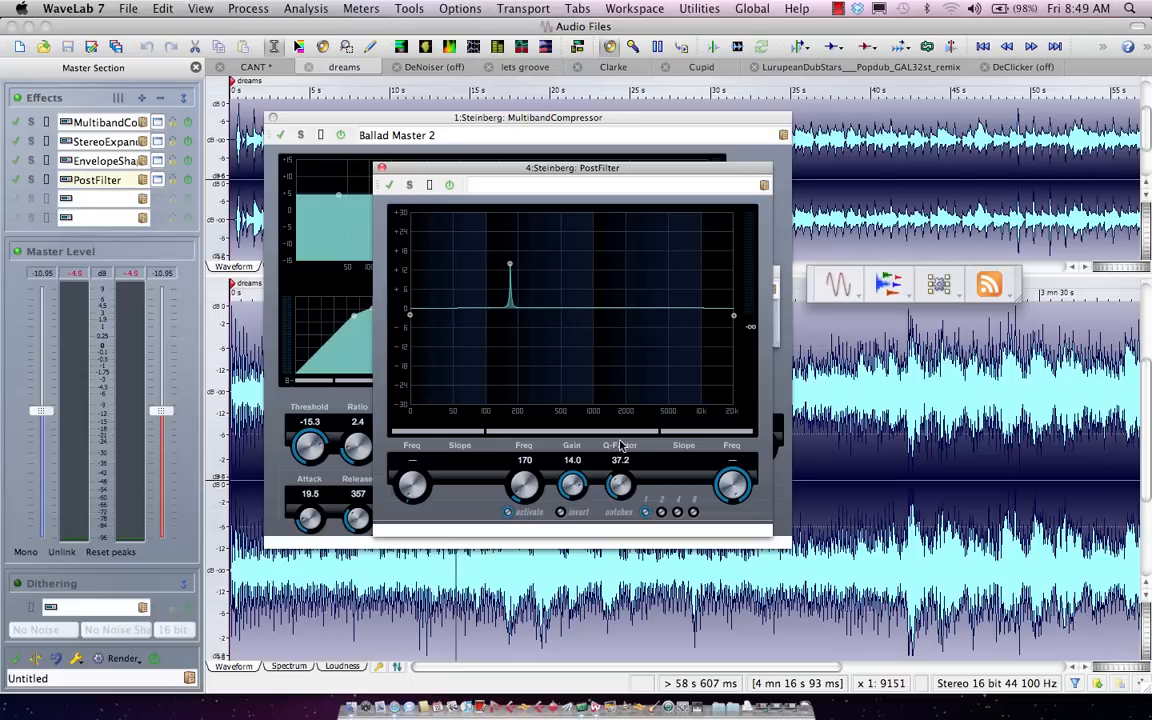
{"action": "left_click_drag", "start_coordinate": [510, 264], "coordinate": [492, 350]}
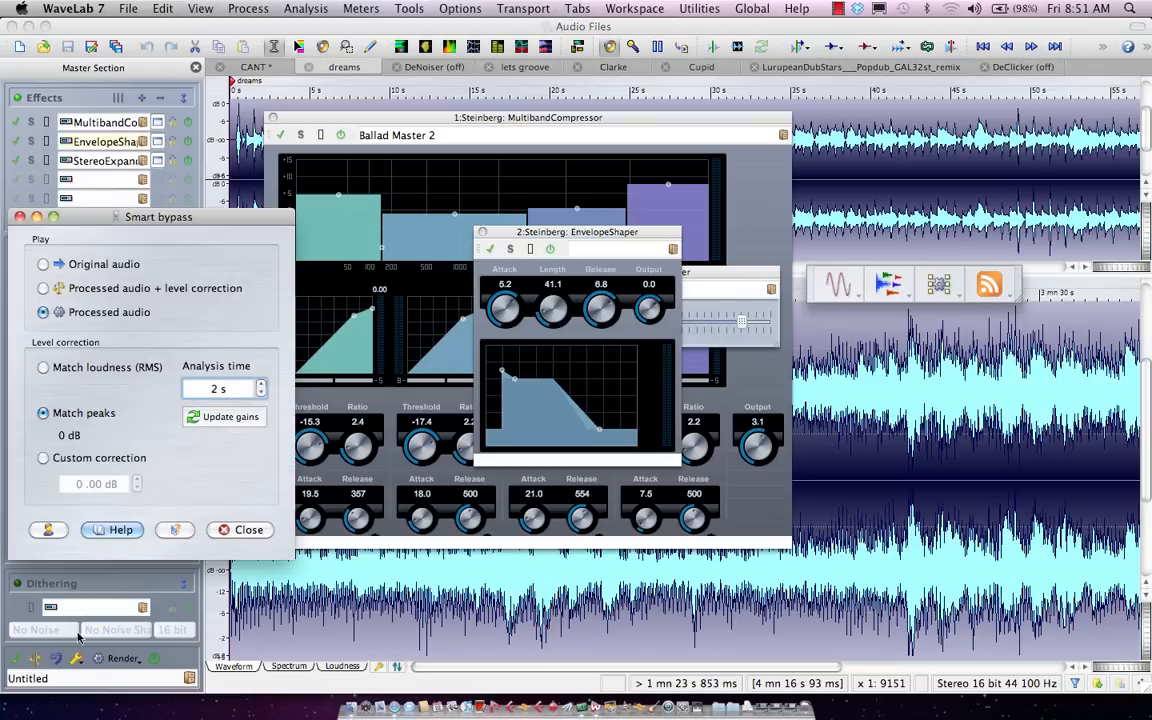
{"action": "left_click", "coordinate": [278, 274]}
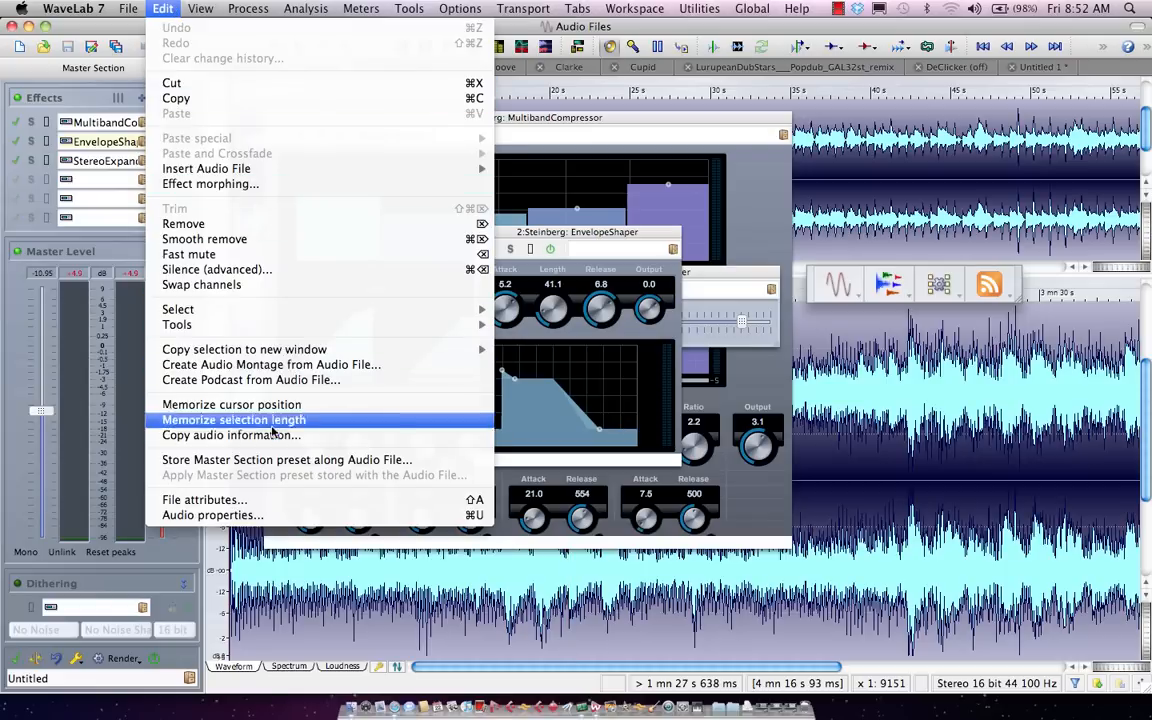
{"action": "mouse_move", "coordinate": [406, 500]}
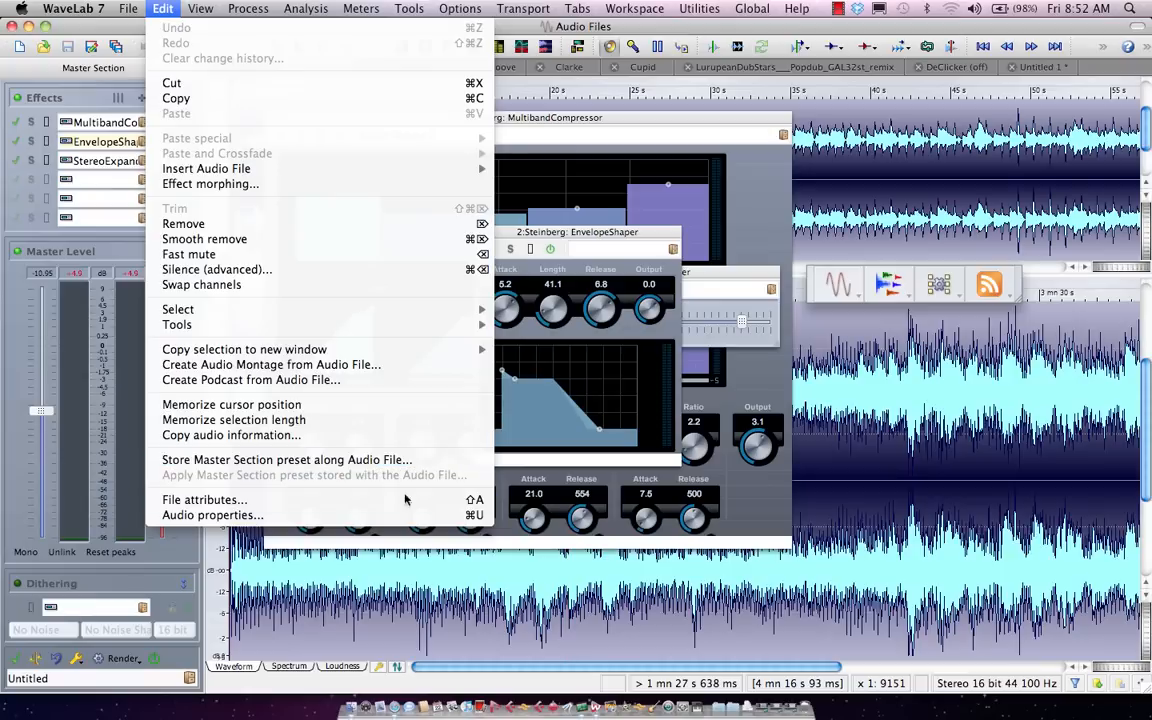